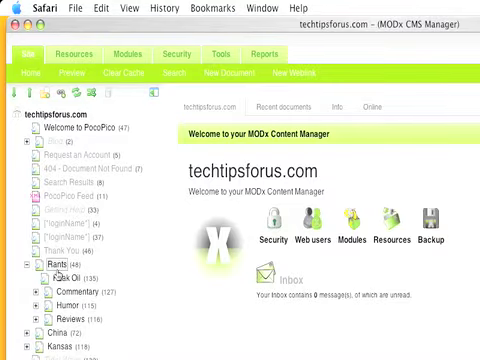
Start a new document from the document tree toolbar, reaching its blank settings form
scroll("down", 3)
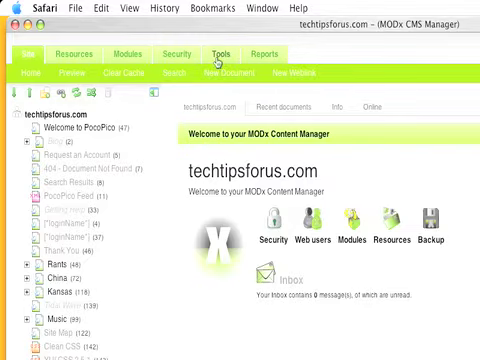
left_click(28, 72)
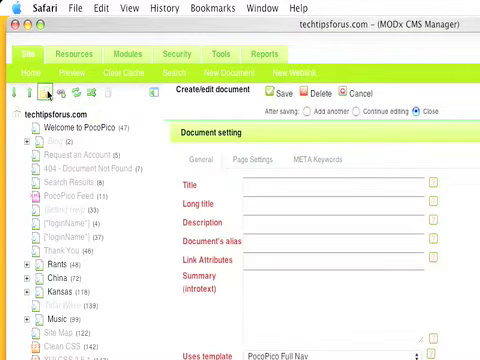
scroll("down", 3)
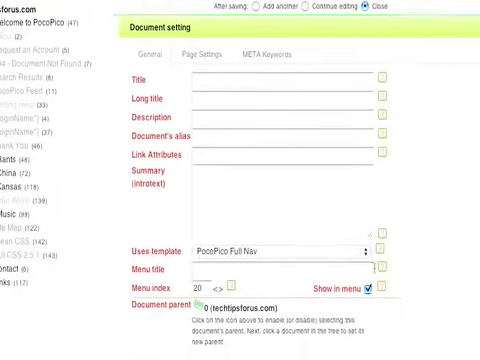
scroll("down", 3)
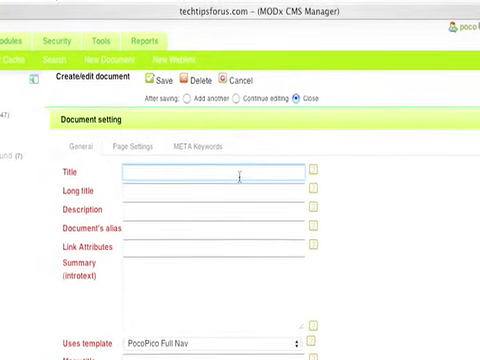
Enter "This is my title" as the Title and this_alias as the document's alias
type("Th")
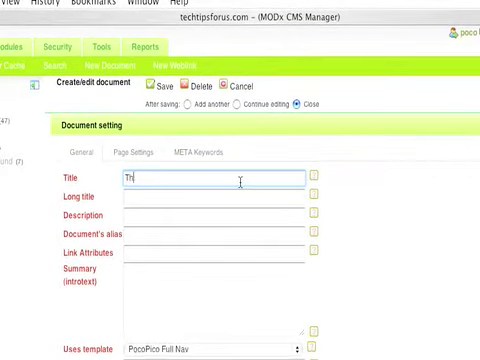
type("This is my title")
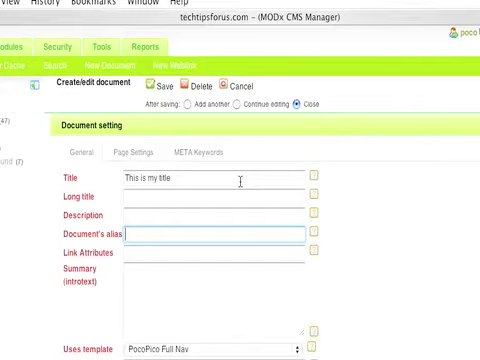
type("this_alias")
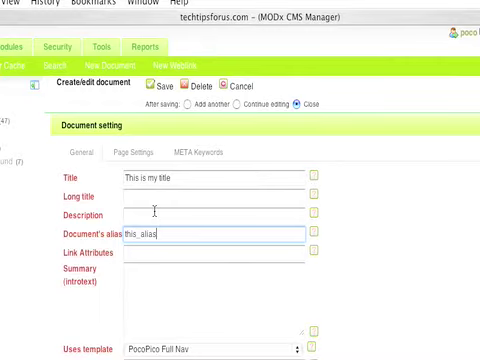
mouse_move(136, 284)
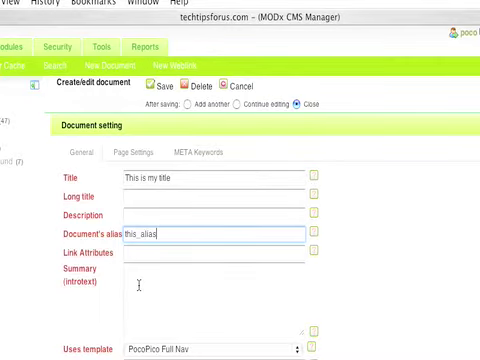
scroll("down", 3)
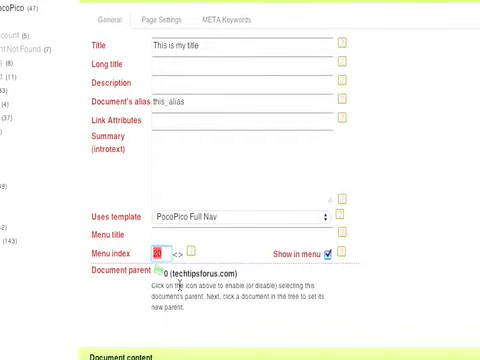
Fill the Document content area with <p>This is my content</p>
scroll("down", 3)
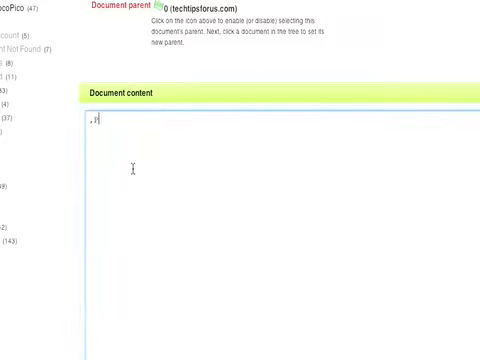
type("<p")
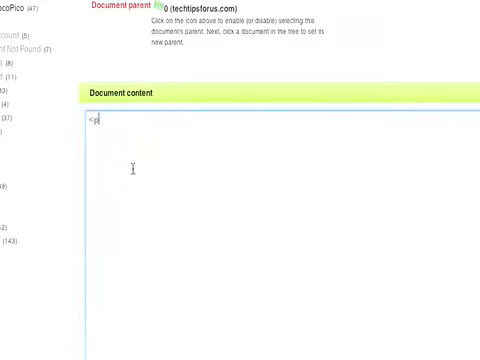
type(">")
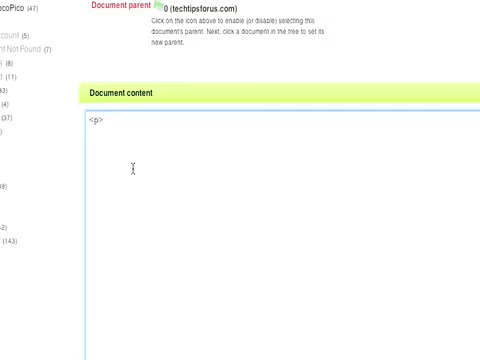
type("This is my cont")
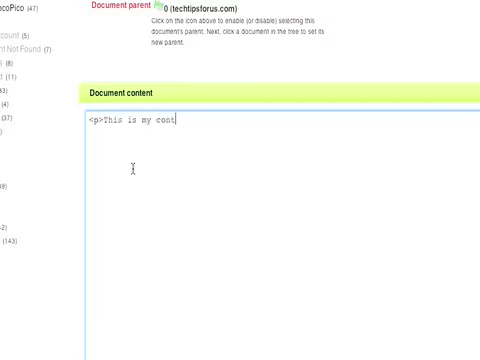
type("ent</p>")
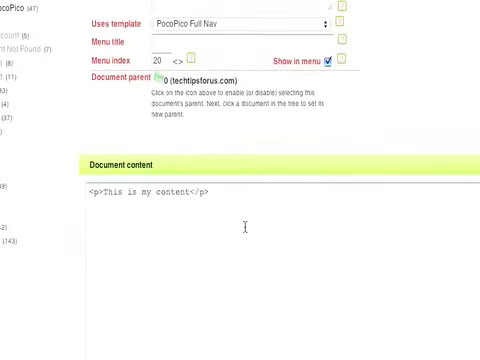
View the content paragraph as formatted text in the rich text editor
scroll("down", 3)
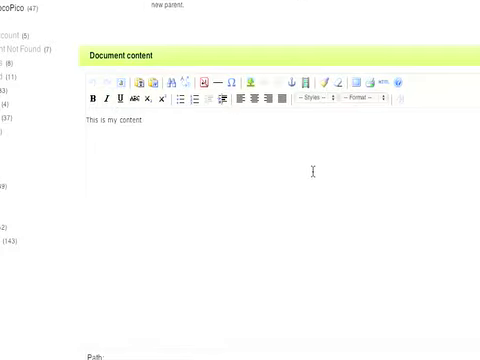
scroll("down", 3)
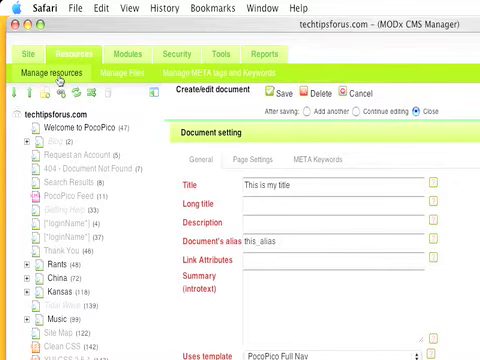
Go to Manage resources and bring up the PocoPoco Full Nav template for editing
left_click(52, 72)
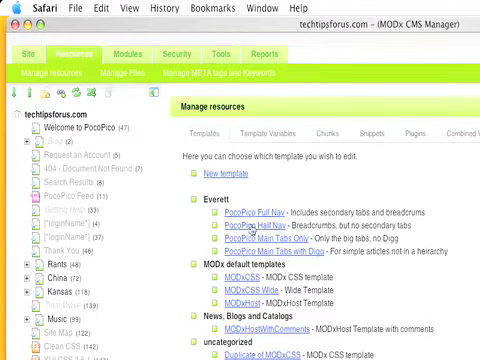
scroll("down", 3)
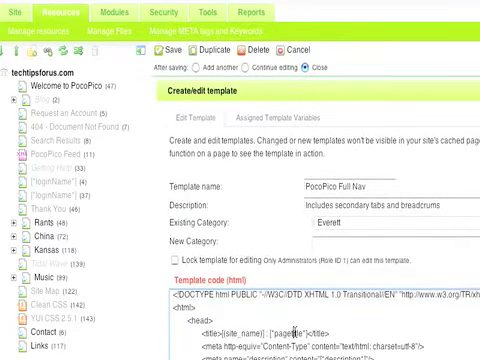
Read through the template's HTML code, then load the China document's settings
scroll("down", 3)
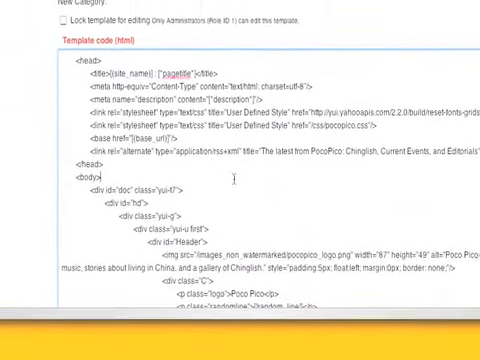
scroll("down", 3)
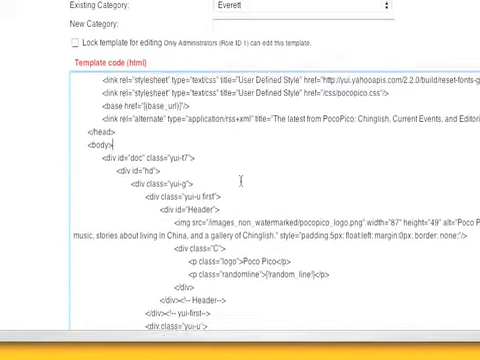
scroll("down", 3)
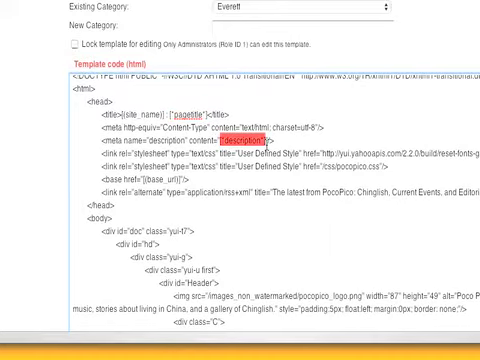
scroll("down", 3)
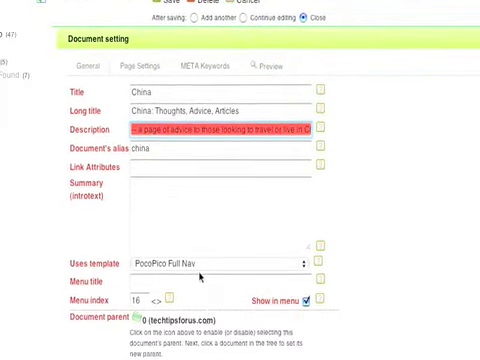
Review the China document's content, then go to Tools > Export static HTML
scroll("down", 3)
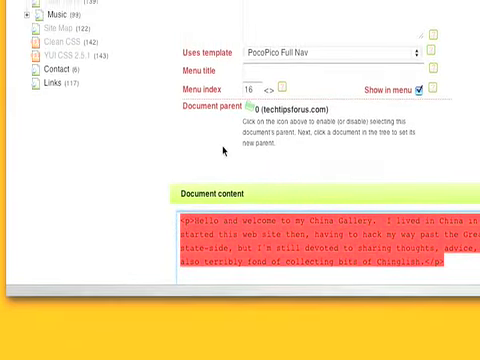
scroll("down", 3)
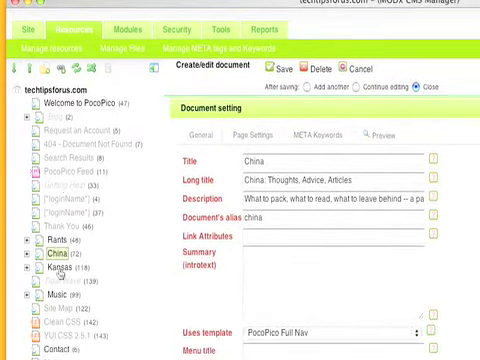
scroll("down", 3)
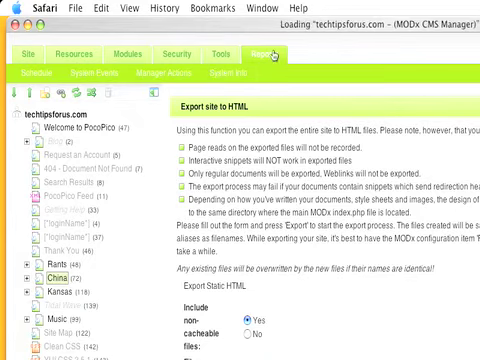
Show the System info report and look through the Recently edited documents table
left_click(216, 70)
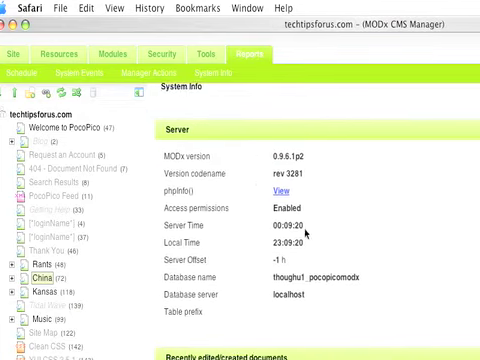
scroll("down", 3)
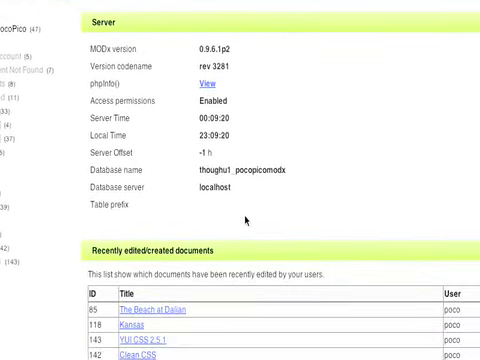
scroll("down", 3)
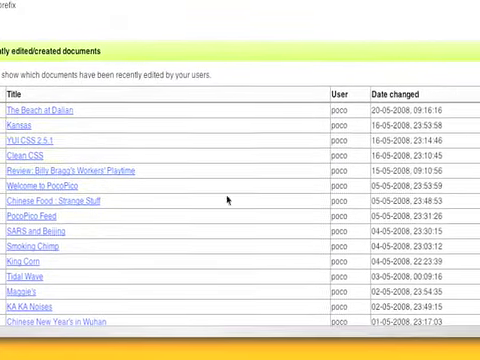
scroll("down", 3)
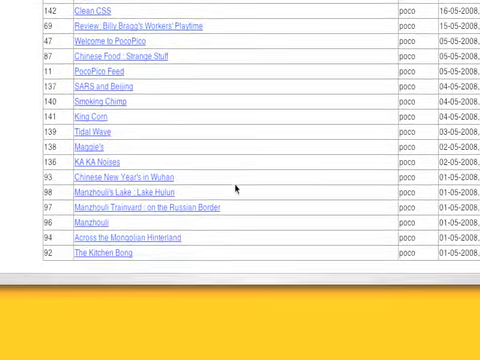
scroll("up", 3)
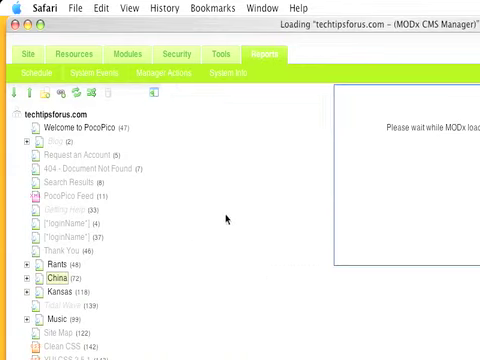
Show the System events log listing error and warning parser entries
left_click(108, 72)
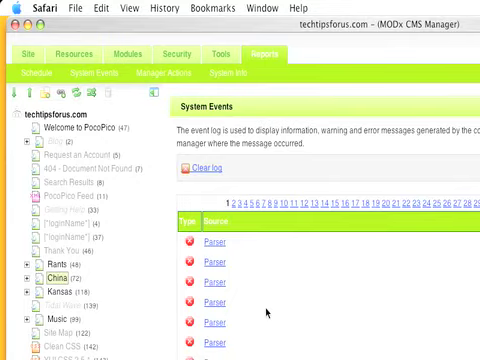
scroll("down", 3)
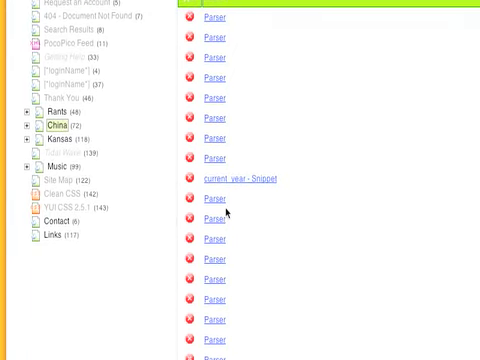